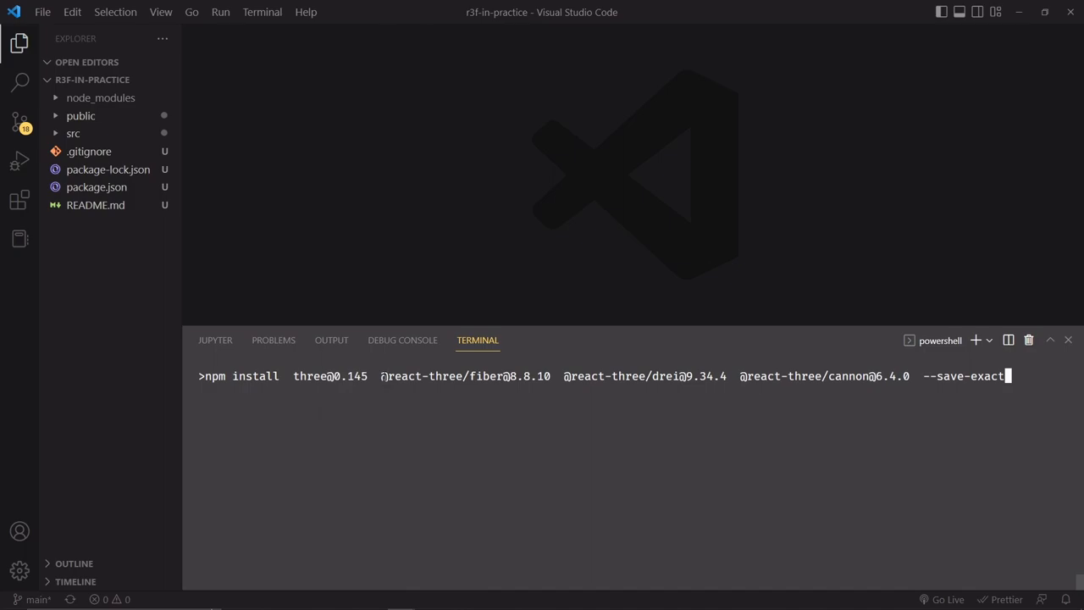
pyautogui.doubleClick(464, 376)
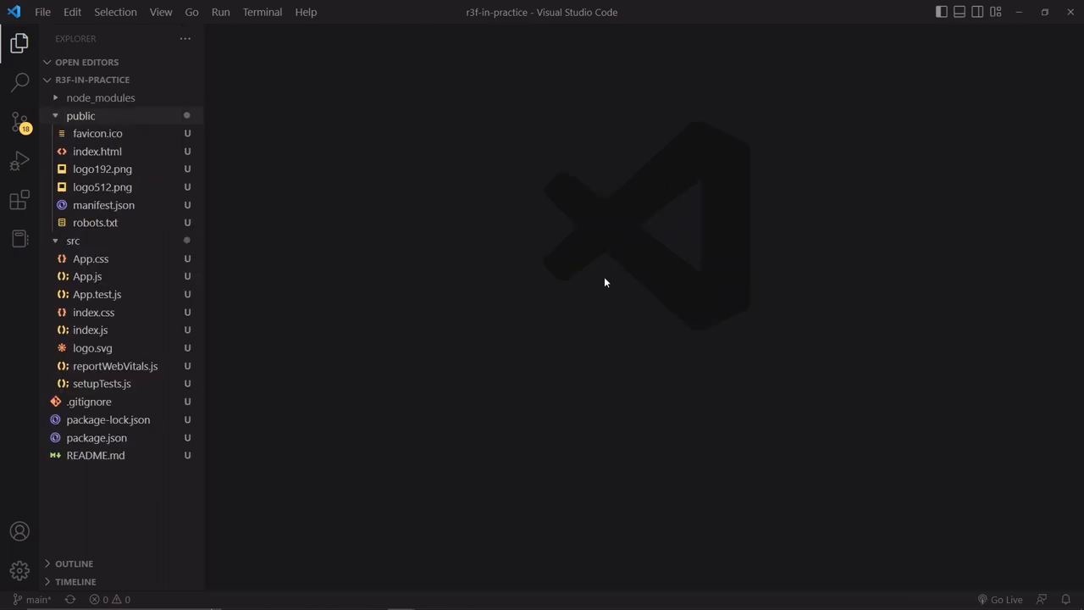
pyautogui.moveTo(166, 132)
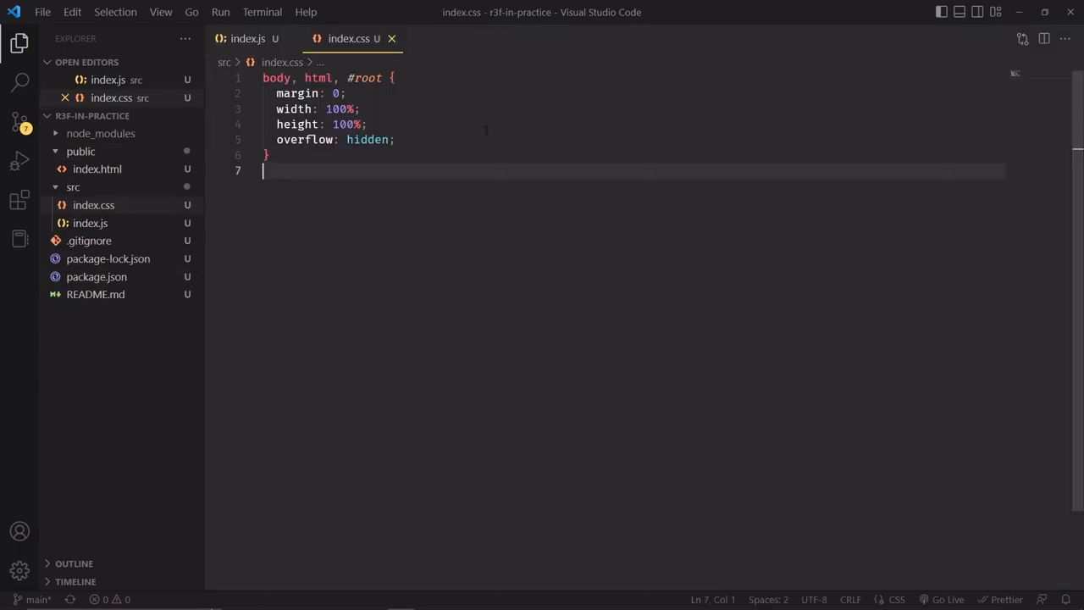
pyautogui.moveTo(94, 205)
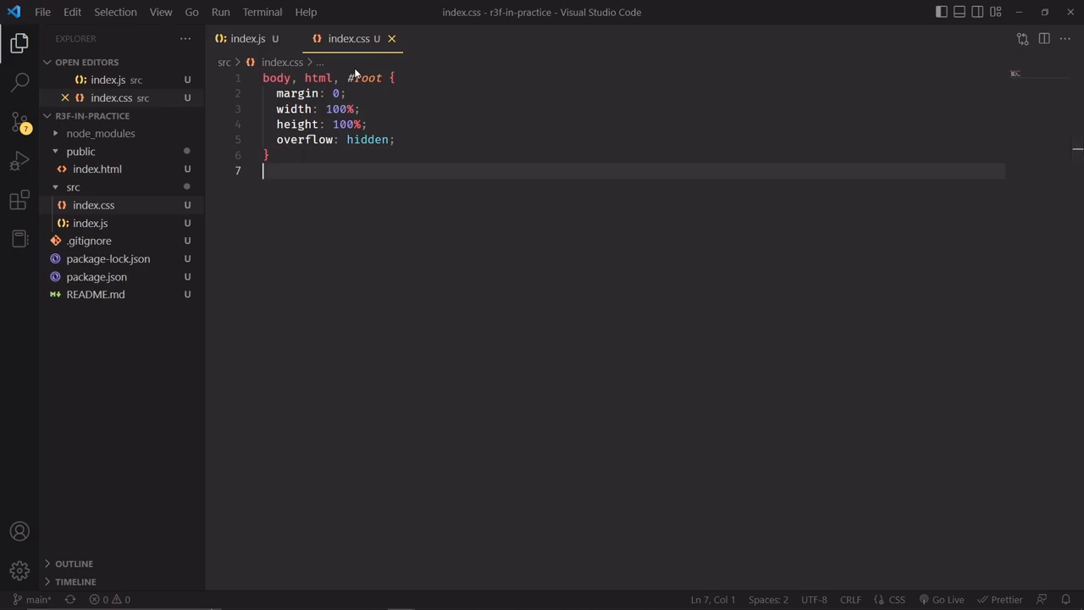
# Switch to index.js alongside the index.css root reset of margin 0, full width/height, overflow hidden
pyautogui.click(248, 37)
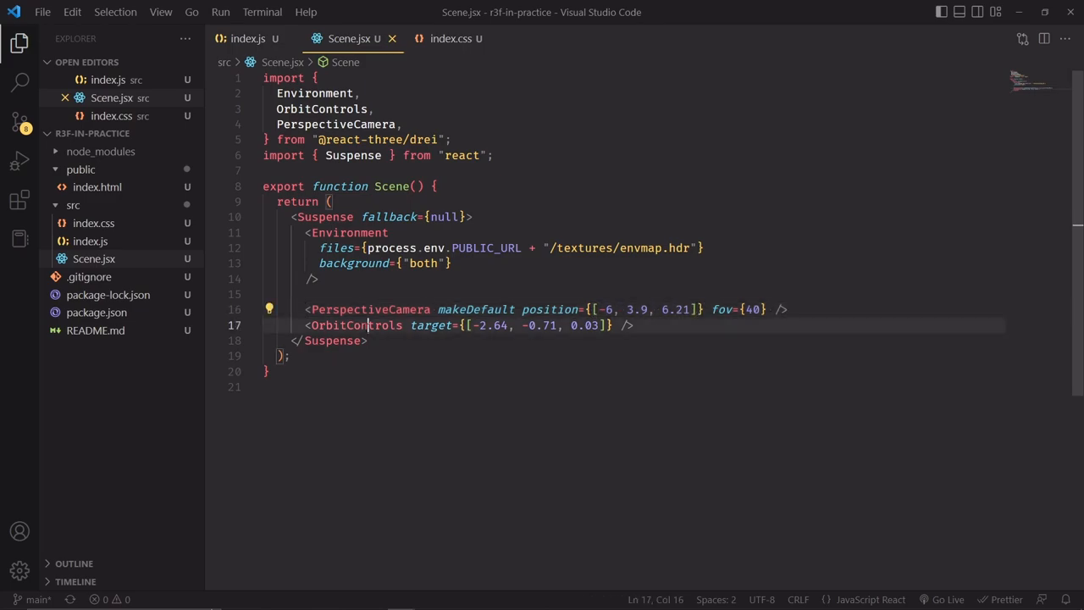
# Select OrbitControls in the Scene component wrapped with Environment and PerspectiveCamera in Suspense
pyautogui.doubleClick(355, 325)
pyautogui.write('npm run start')
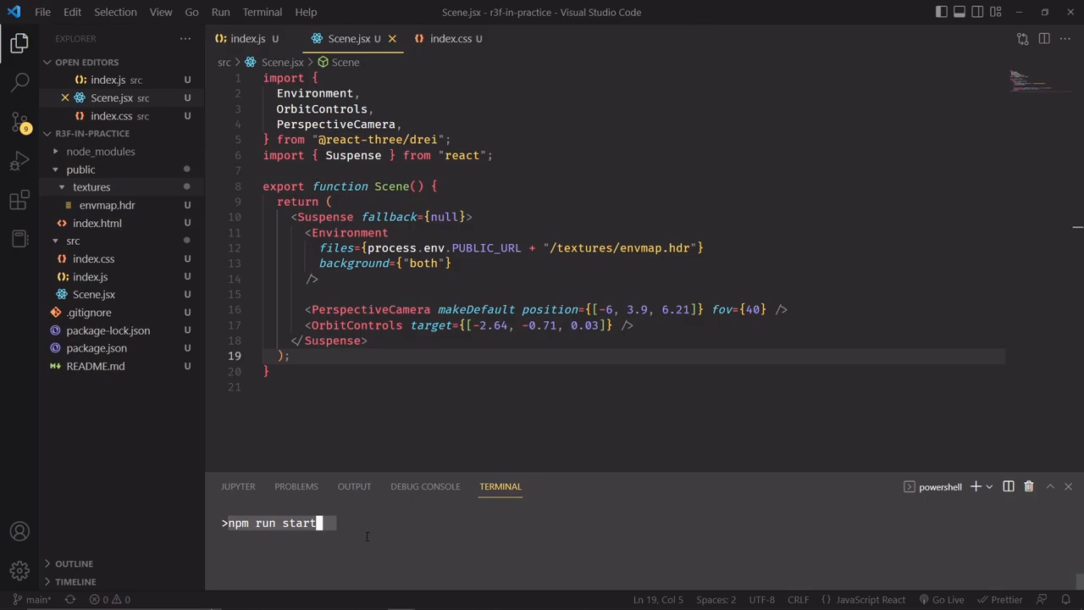
pyautogui.moveTo(372, 549)
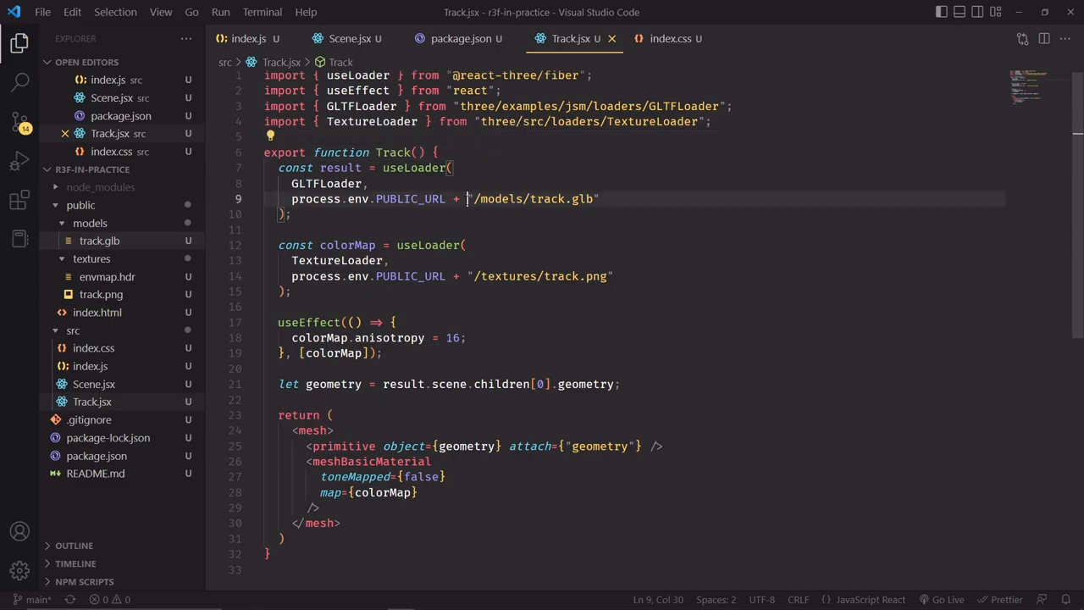
# Mark the track.glb model path in the Track component's GLTFLoader call
pyautogui.moveTo(466, 198); pyautogui.dragTo(598, 198)
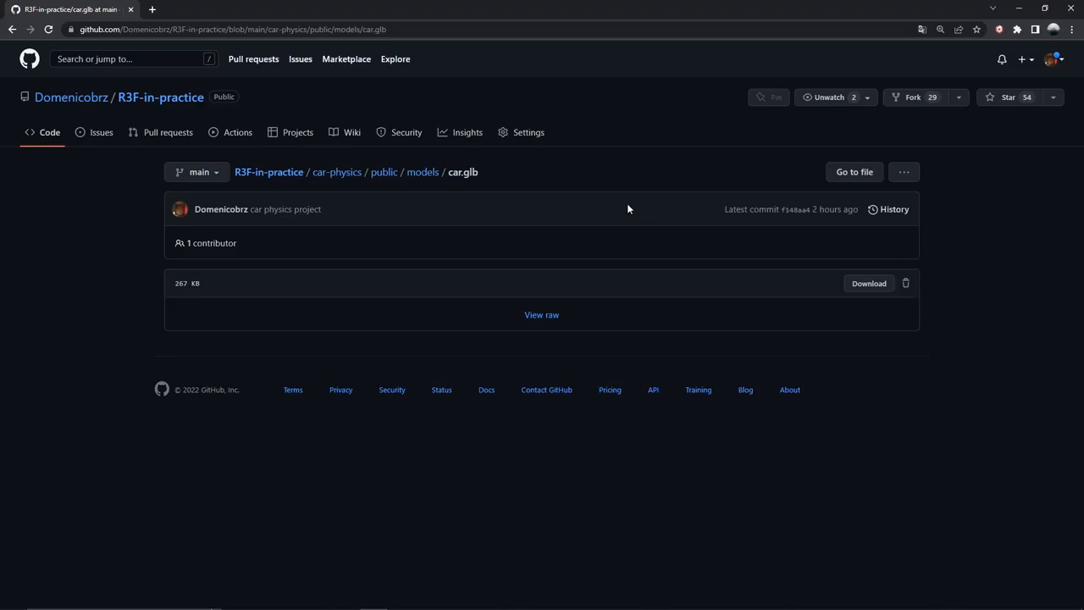
pyautogui.moveTo(440, 196)
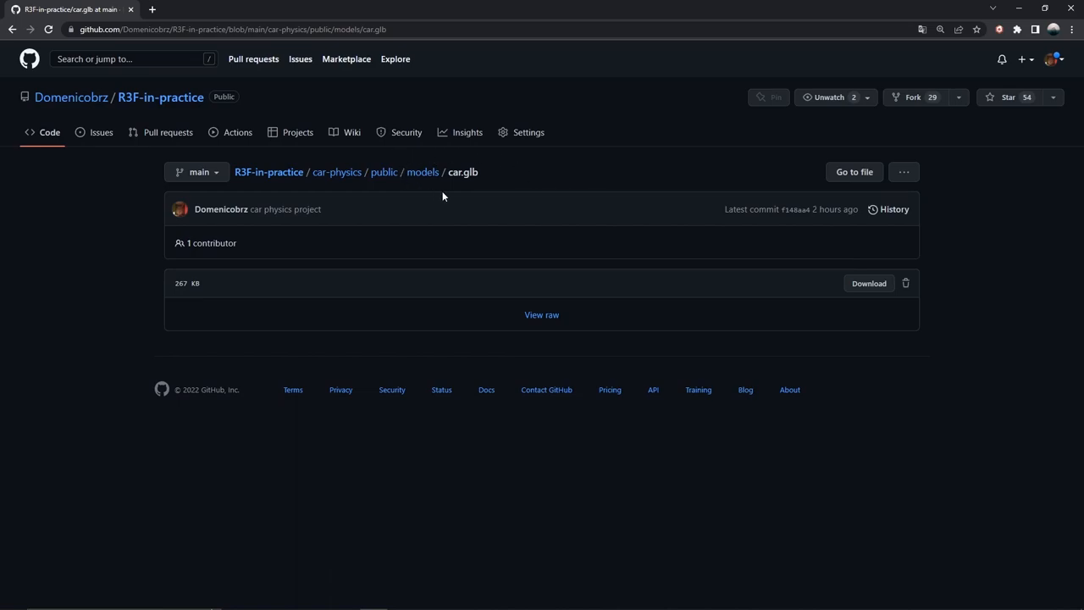
# Navigate from car.glb up to the car-physics public folder and into its textures folder
pyautogui.click(383, 172)
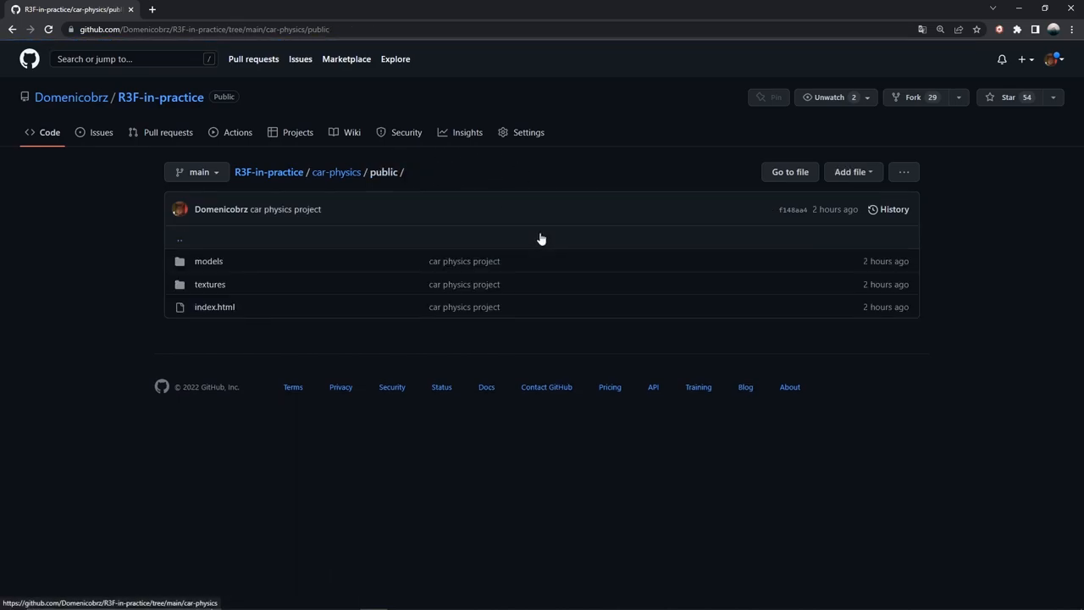
pyautogui.moveTo(210, 284)
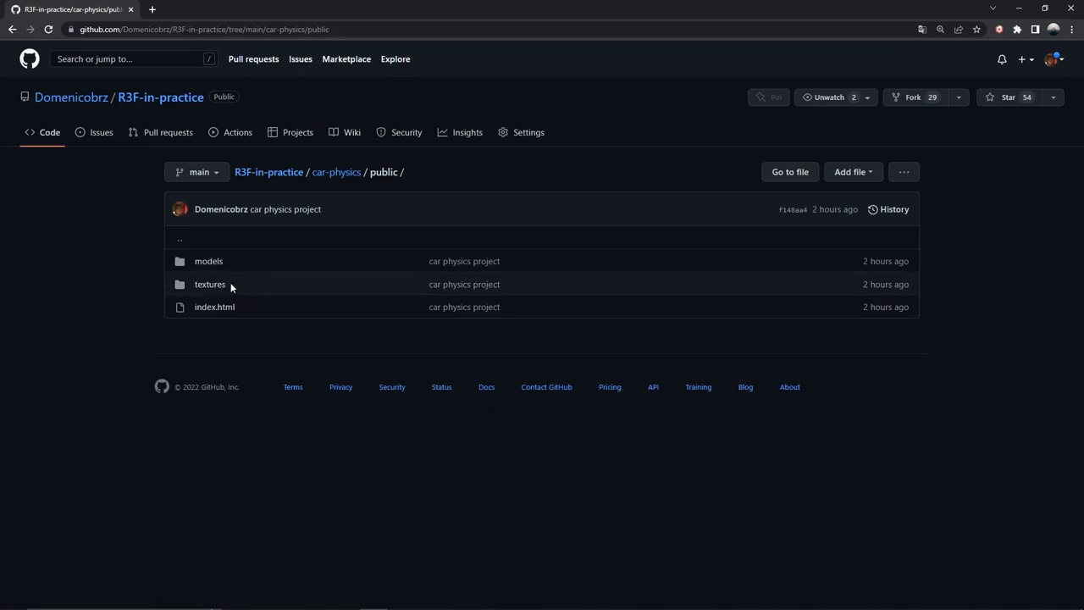
pyautogui.click(210, 284)
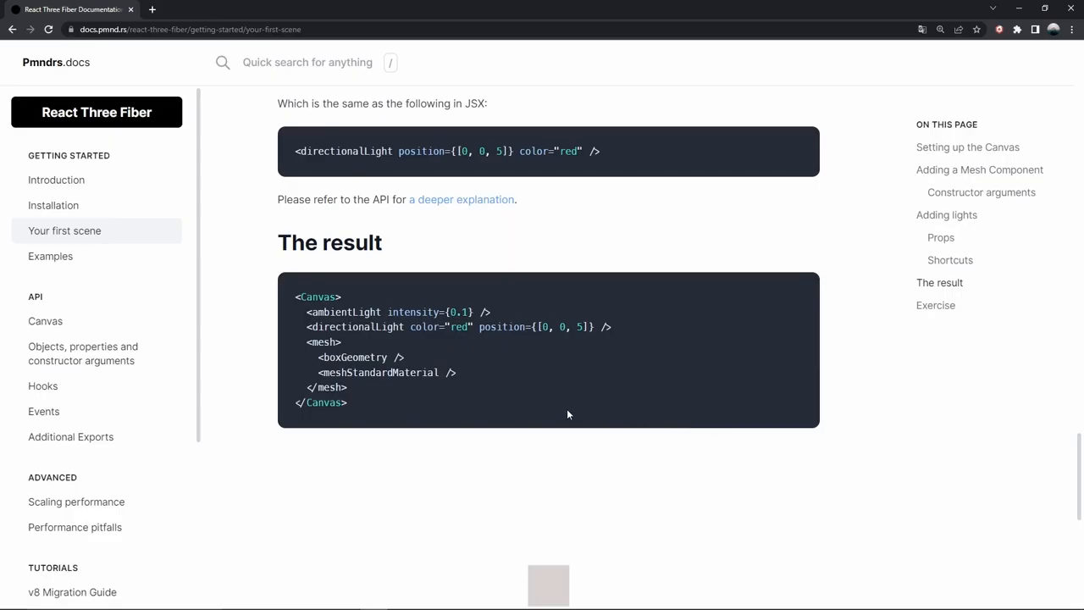
# Select the <meshStandardMaterial /> line in the docs' first-scene result example
pyautogui.moveTo(307, 342); pyautogui.dragTo(464, 389)
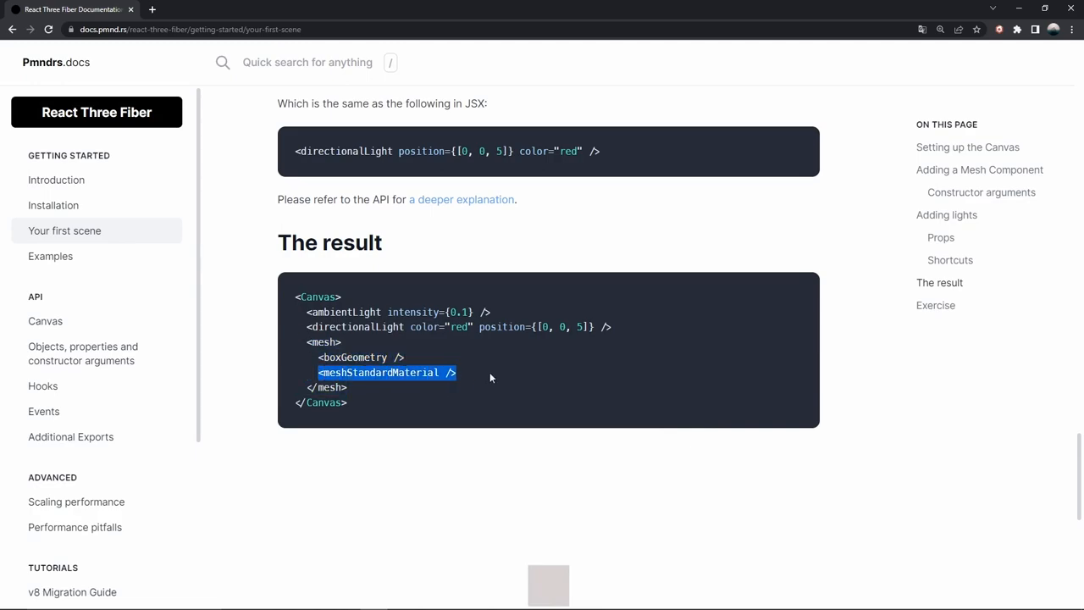
pyautogui.moveTo(533, 369)
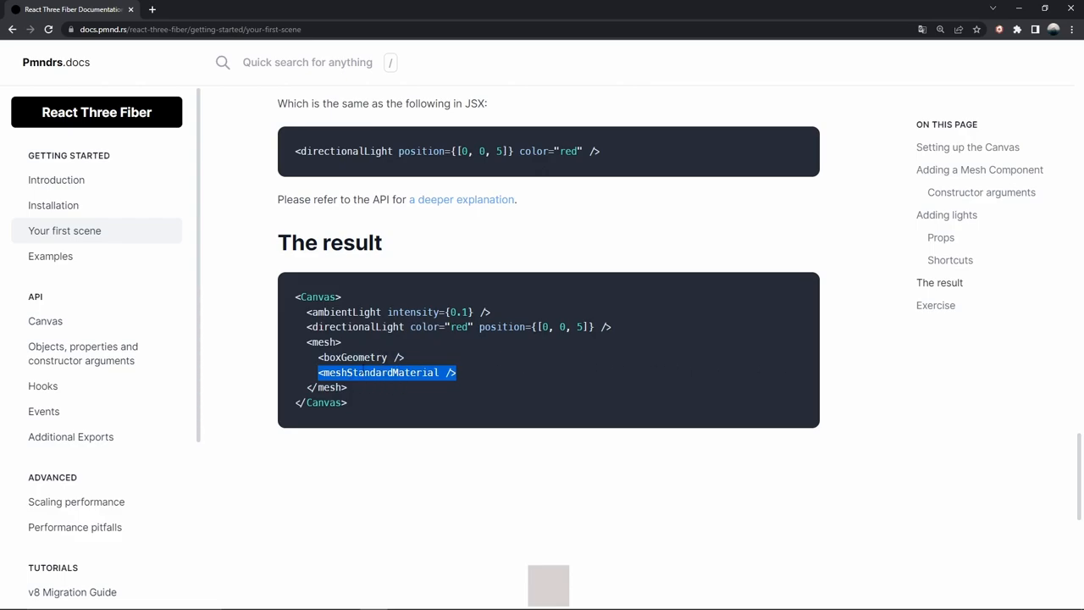
pyautogui.click(403, 386)
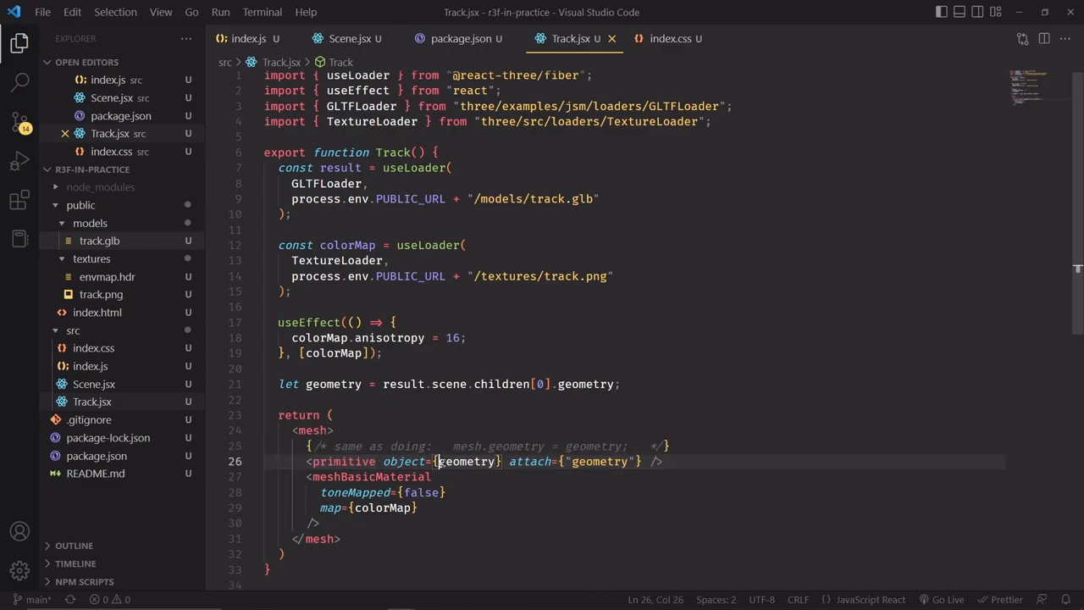
# Attach result.scene.children[0].geometry to the Track mesh via a primitive with meshBasicMaterial map={colorMap}
pyautogui.doubleClick(466, 460)
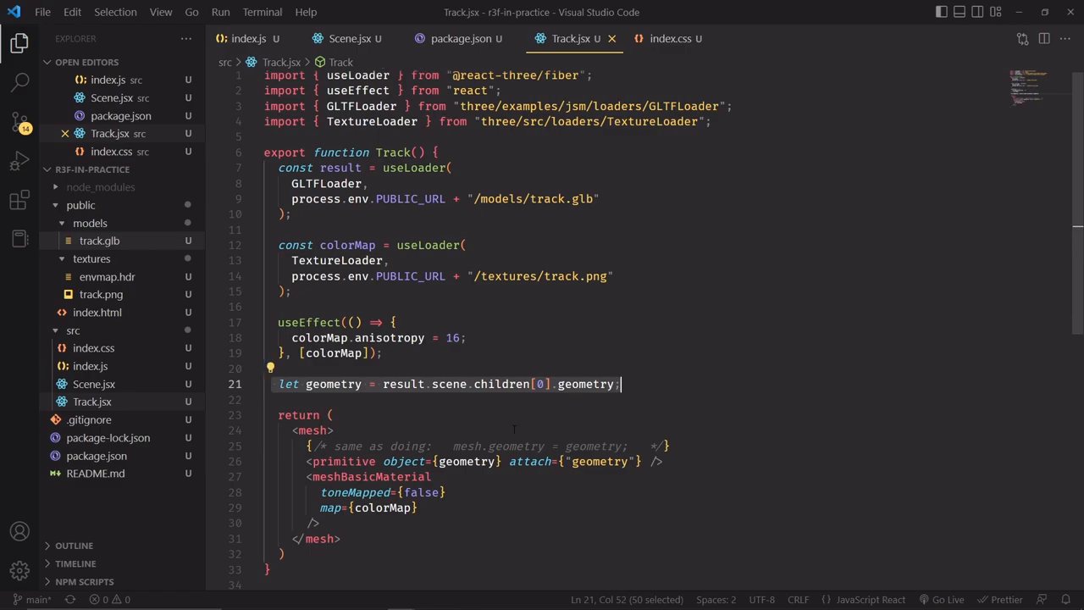
pyautogui.doubleClick(467, 461)
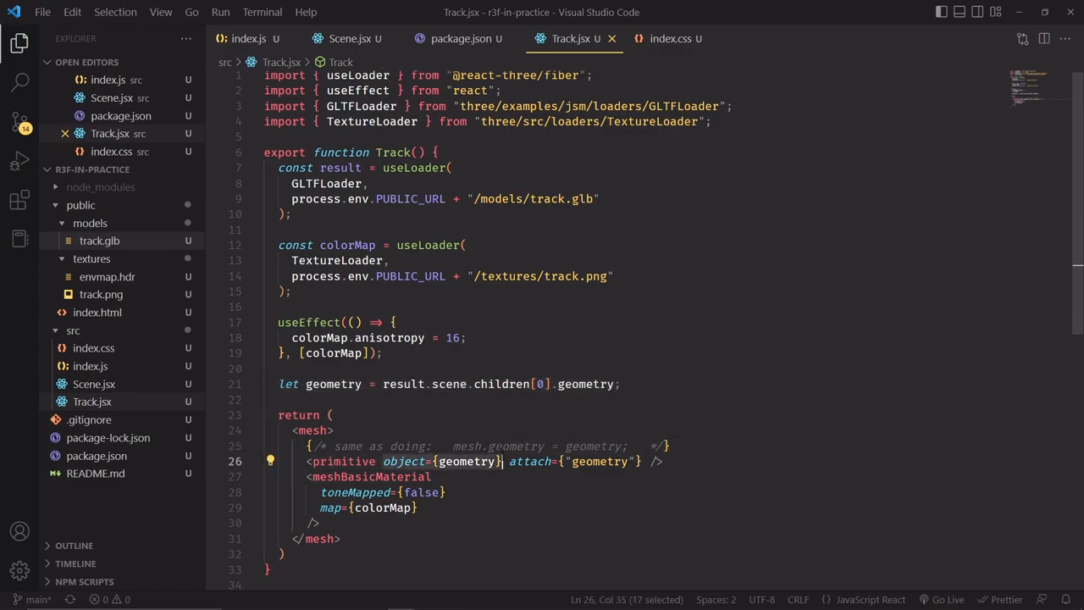
pyautogui.click(353, 37)
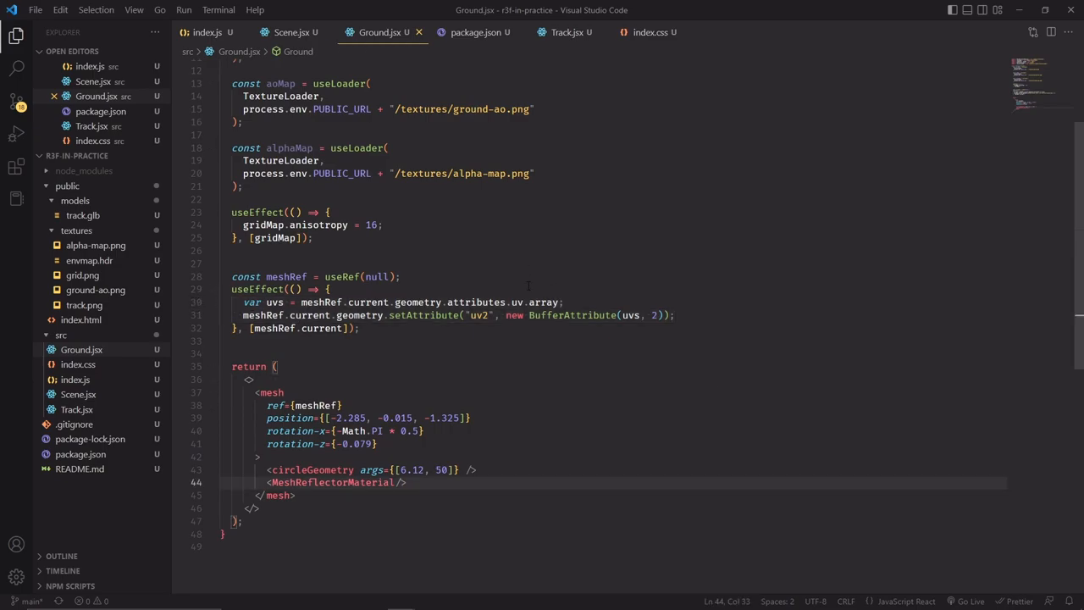
# Add aoMap, alphaMap, transparent, color, envMapIntensity, metalness, roughness, dithering, blur and mix to MeshReflectorMaterial and save
pyautogui.scroll(-3)
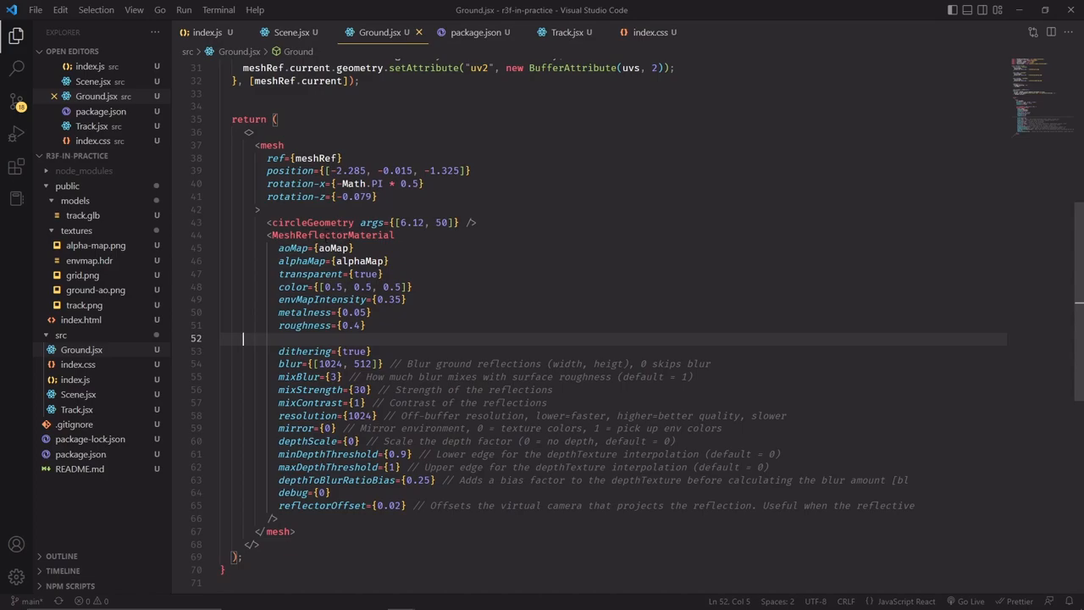
pyautogui.moveTo(332, 234)
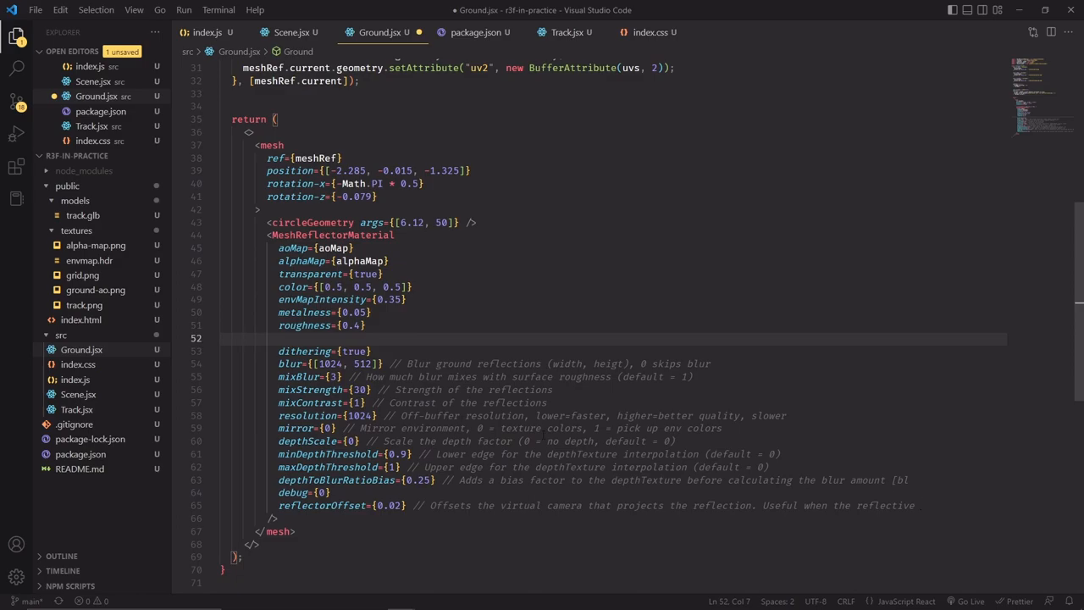
pyautogui.click(291, 32)
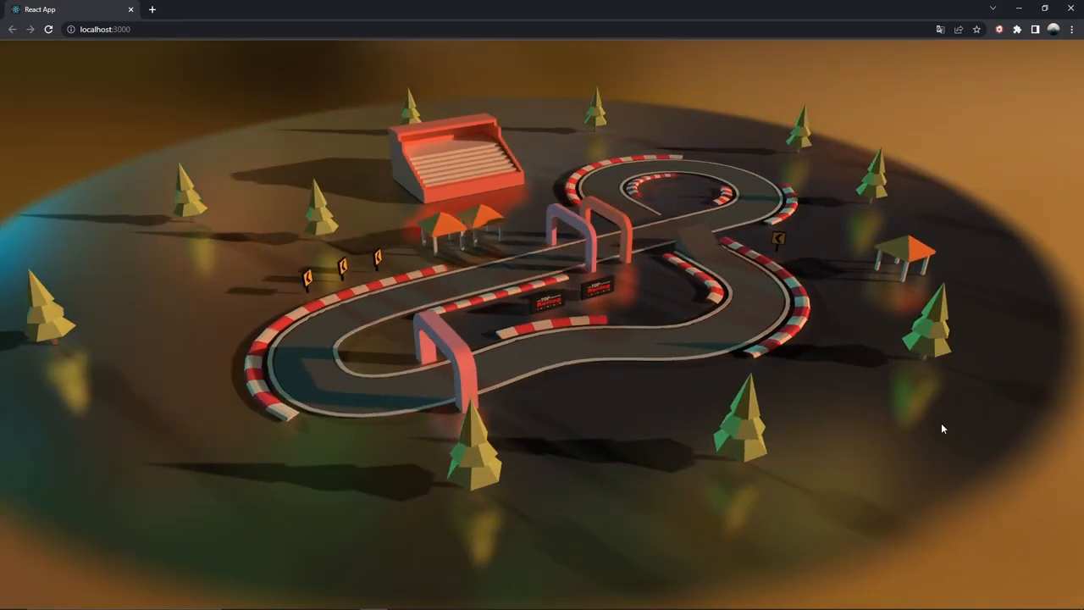
pyautogui.moveTo(921, 260)
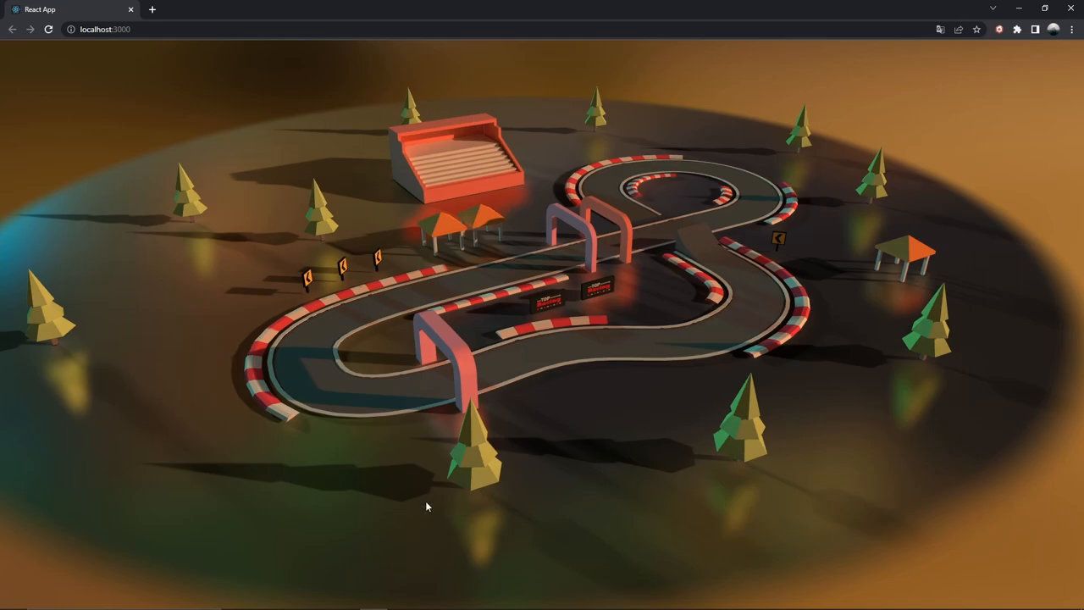
pyautogui.moveTo(166, 329)
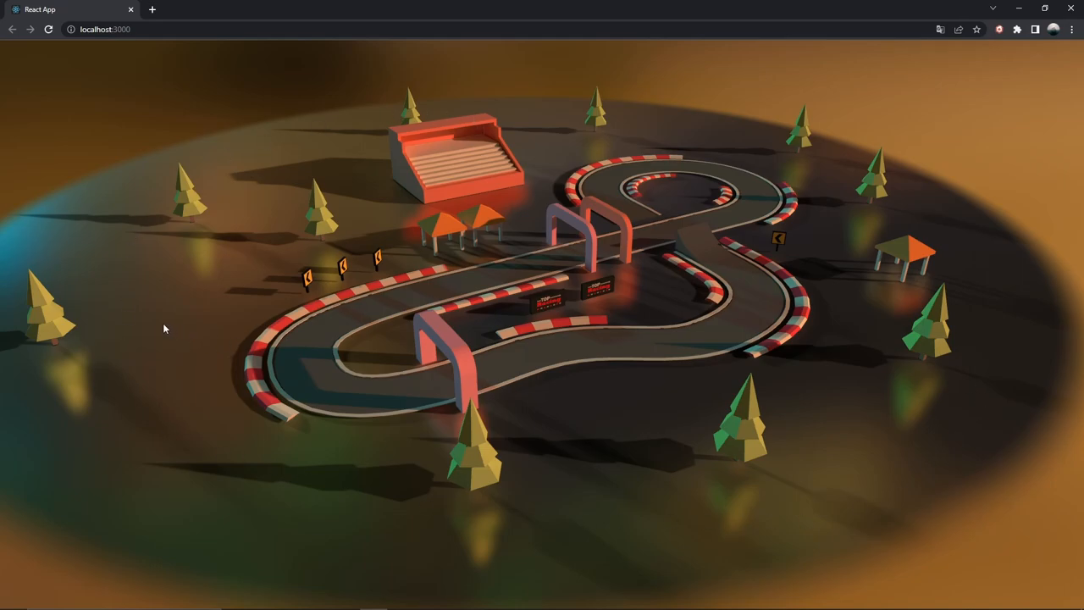
pyautogui.moveTo(220, 457)
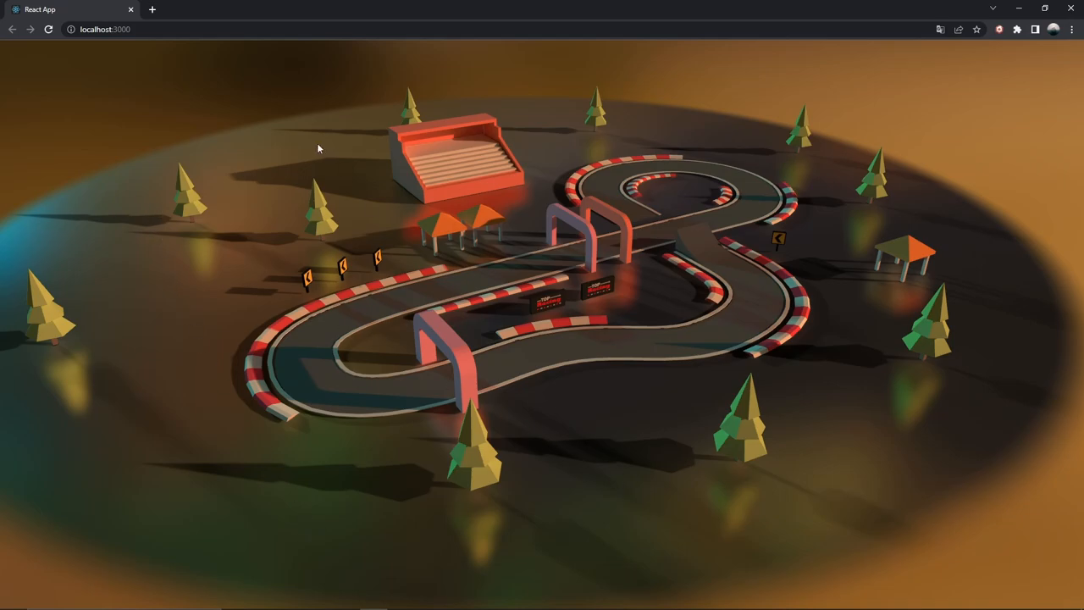
pyautogui.moveTo(557, 113)
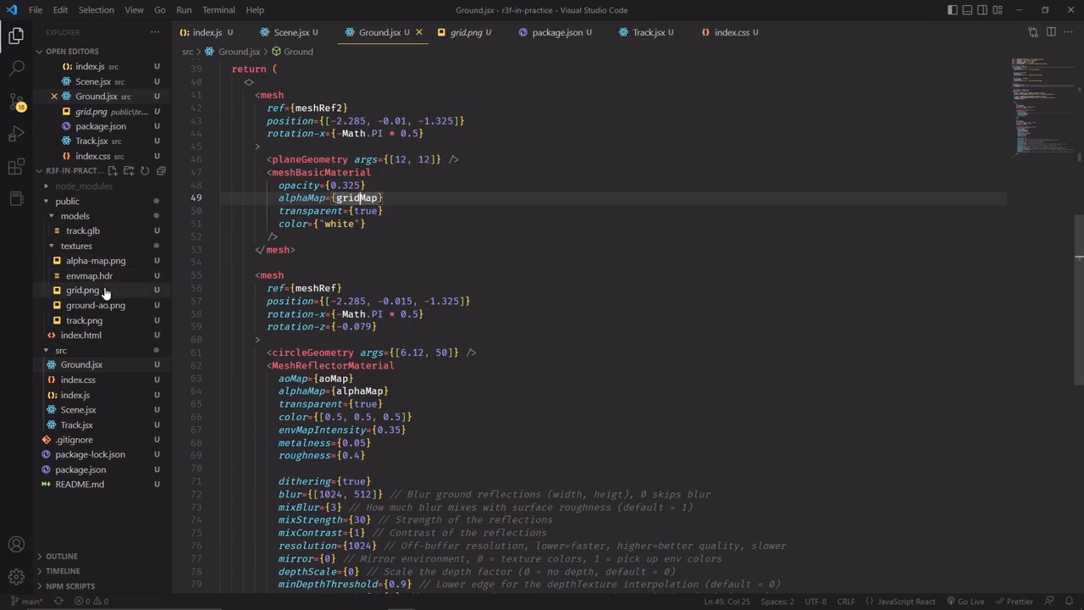
# Preview grid.png in the Explorer, then bring up public/models/car.glb on the GitHub repo
pyautogui.click(81, 290)
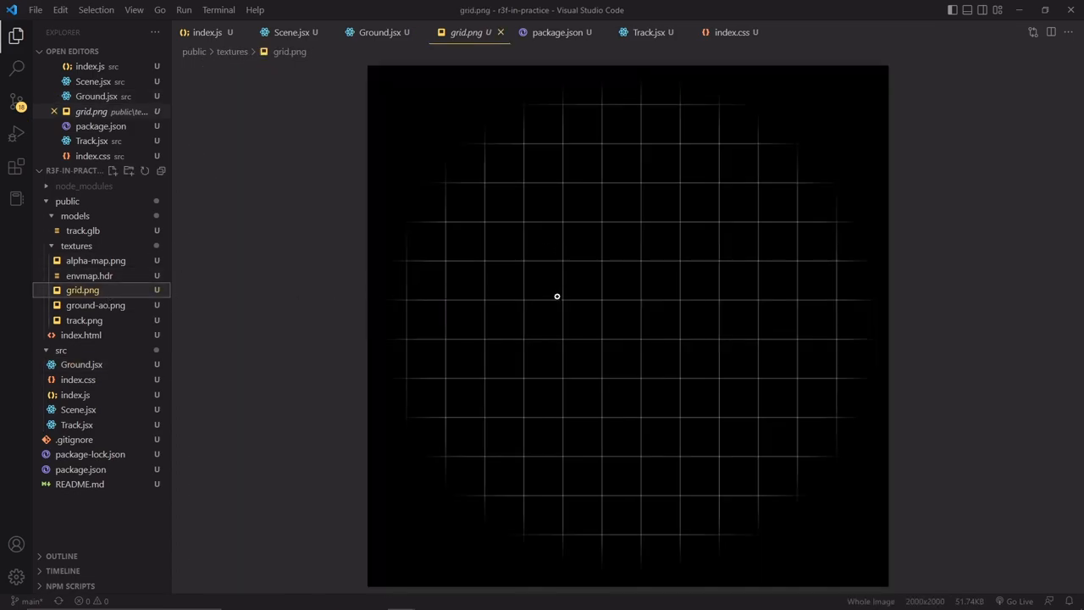
pyautogui.moveTo(538, 288)
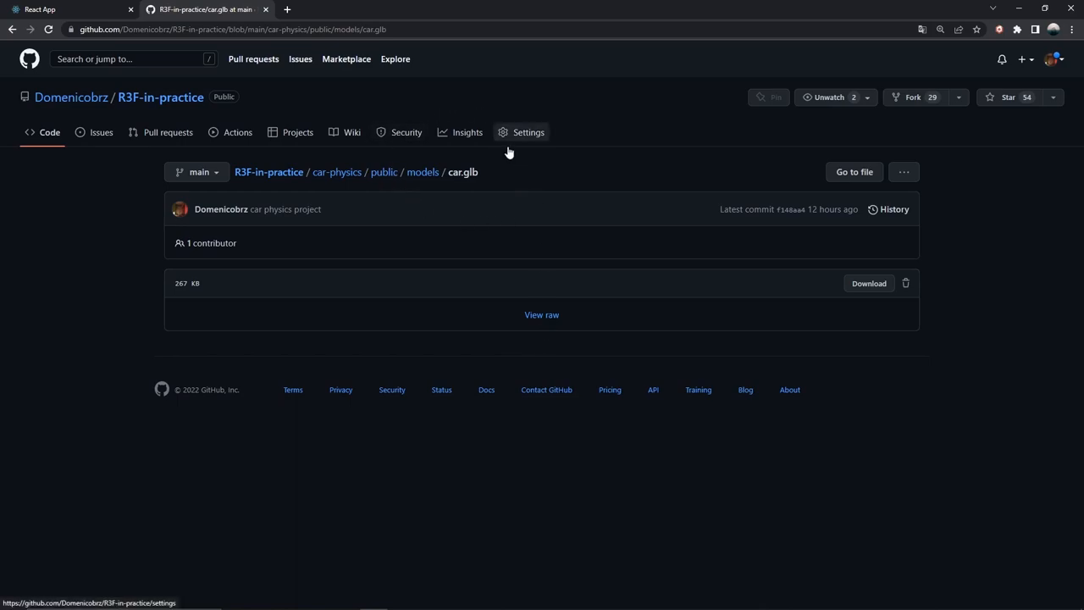
pyautogui.click(422, 173)
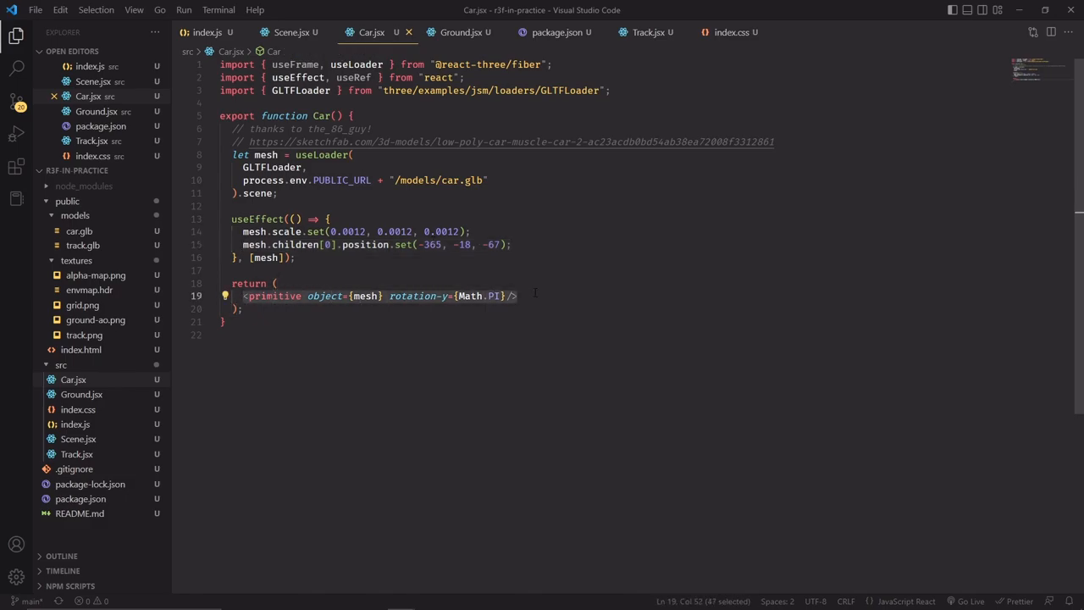
# Save Car.jsx loading car.glb at scale 0.0012, repositioned, rendered as a primitive with rotation-y Math.PI
pyautogui.click(288, 32)
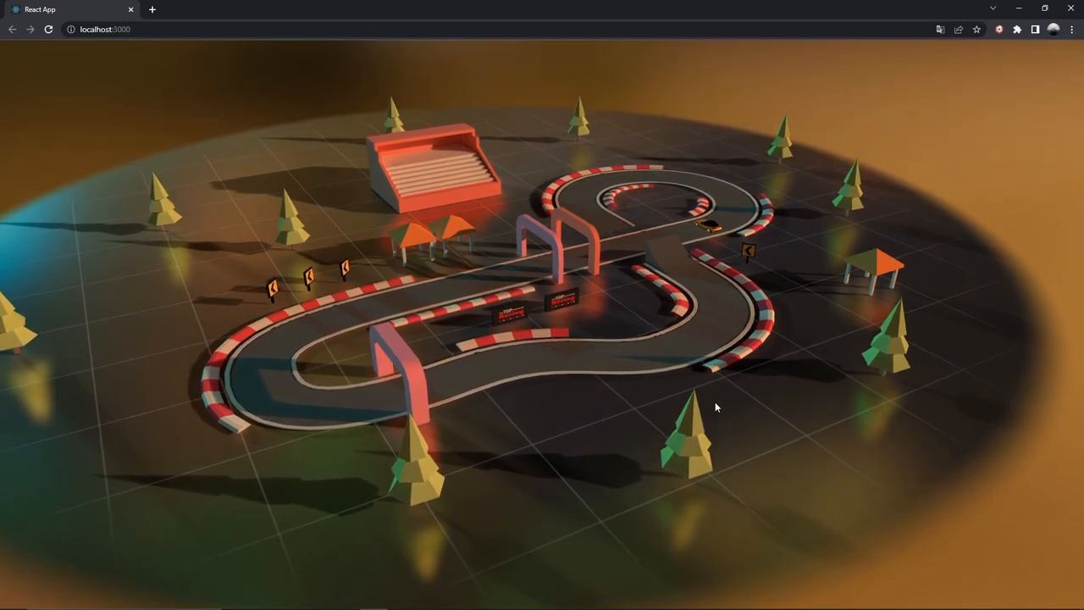
pyautogui.moveTo(714, 403)
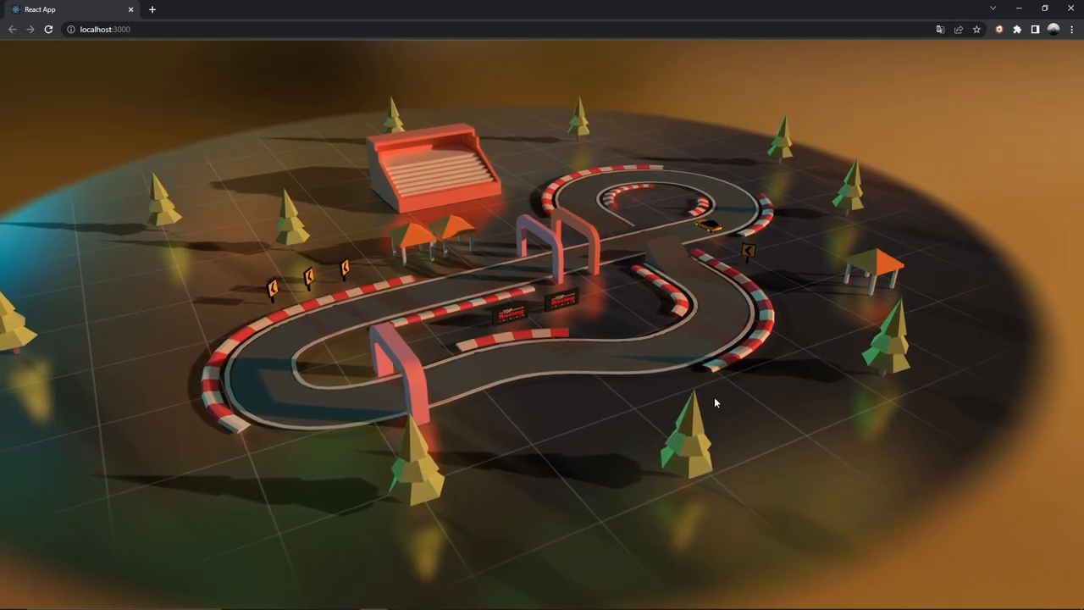